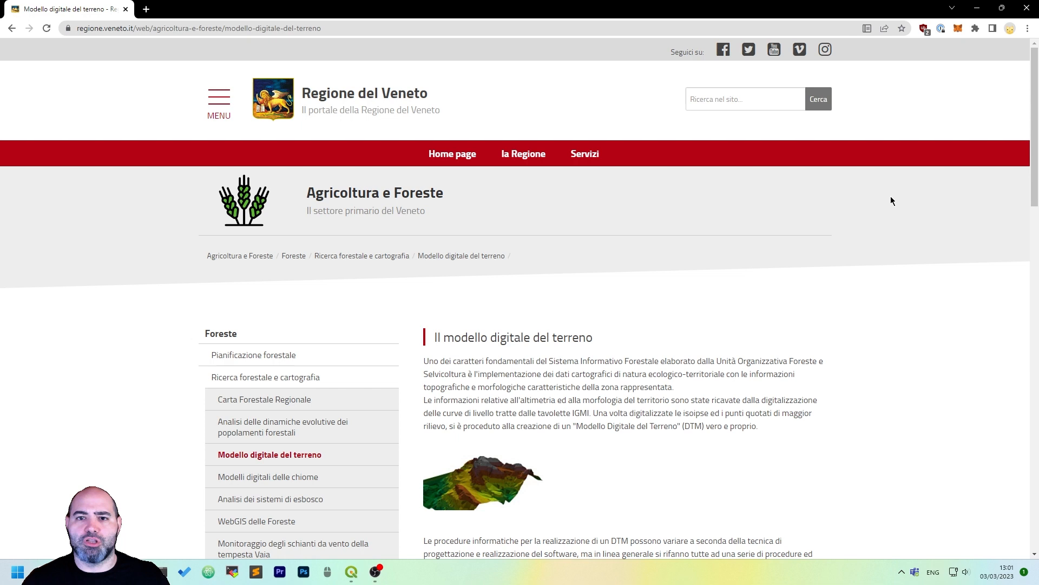
pyautogui.moveTo(853, 365)
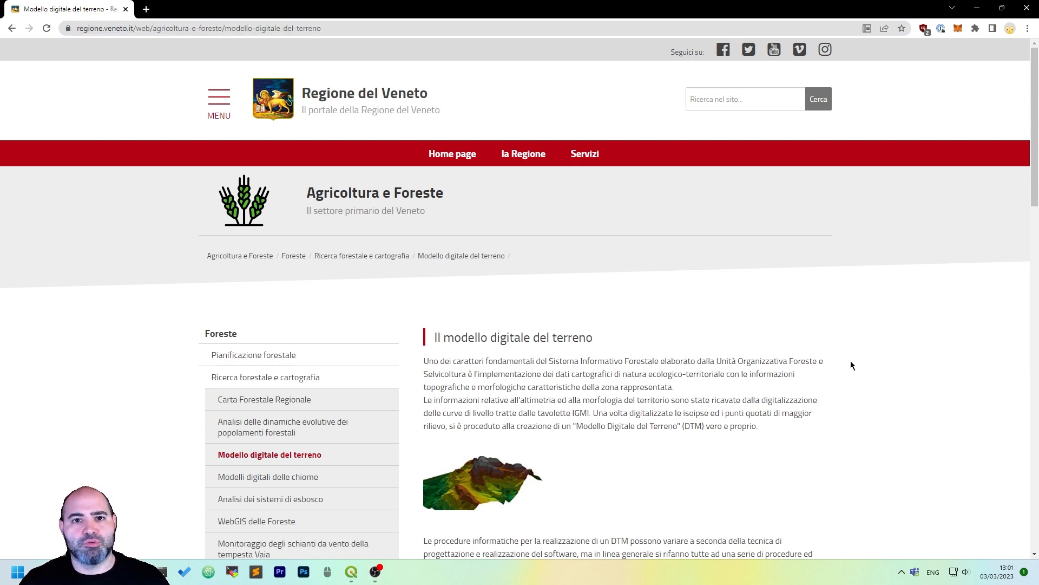
pyautogui.moveTo(833, 331)
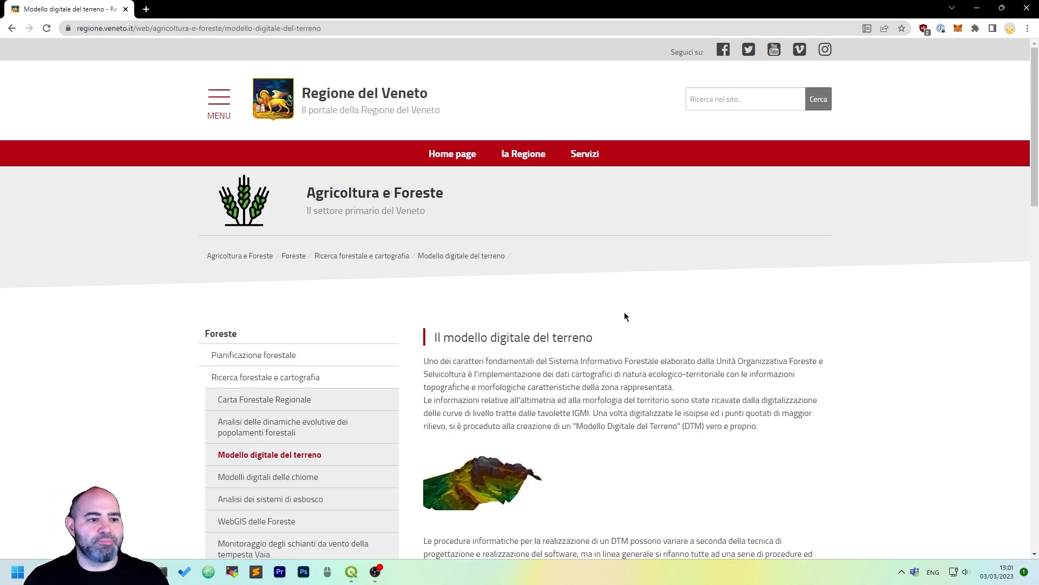
# - Scroll the Modello digitale del terreno page to the DTM 10x10 territori montani del Veneto (208 Mb) download
pyautogui.scroll(-3)
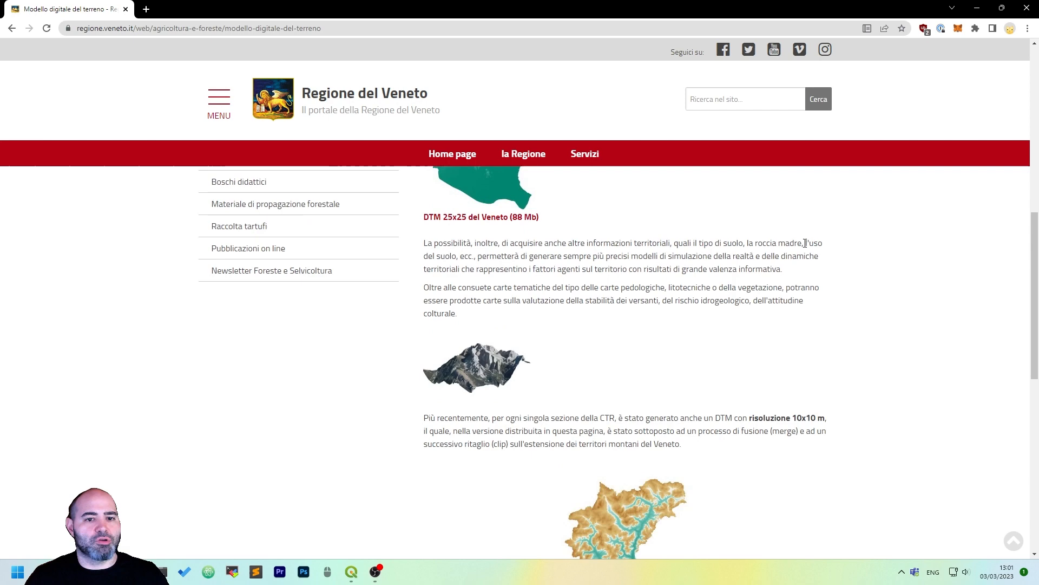
pyautogui.scroll(-3)
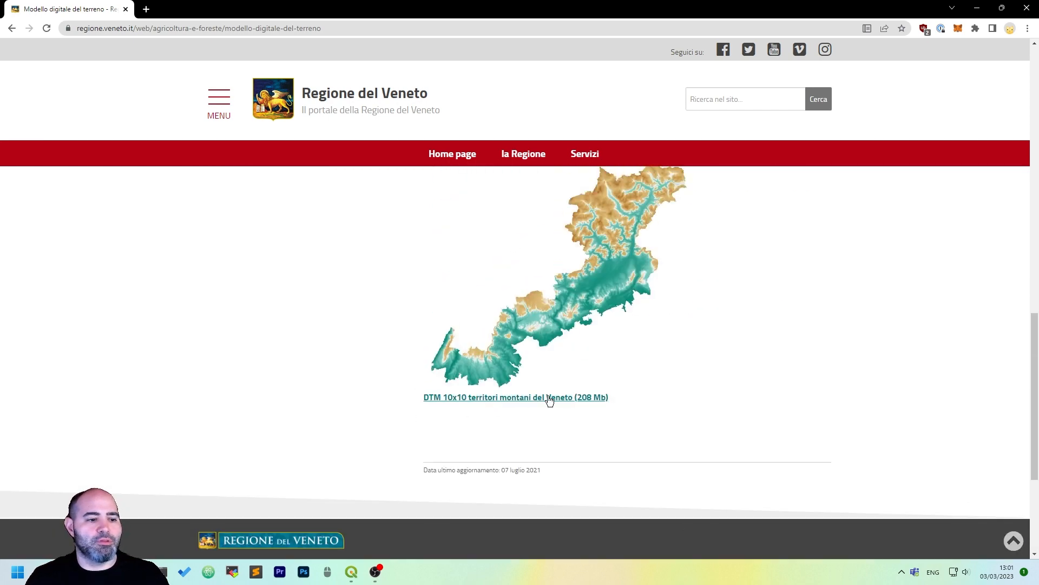
pyautogui.moveTo(451, 396)
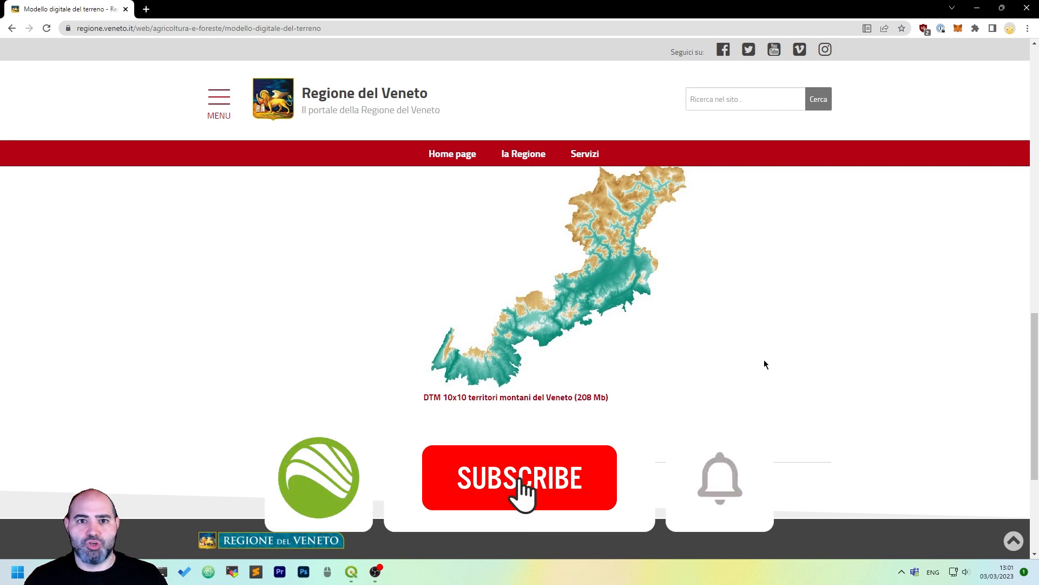
pyautogui.click(518, 477)
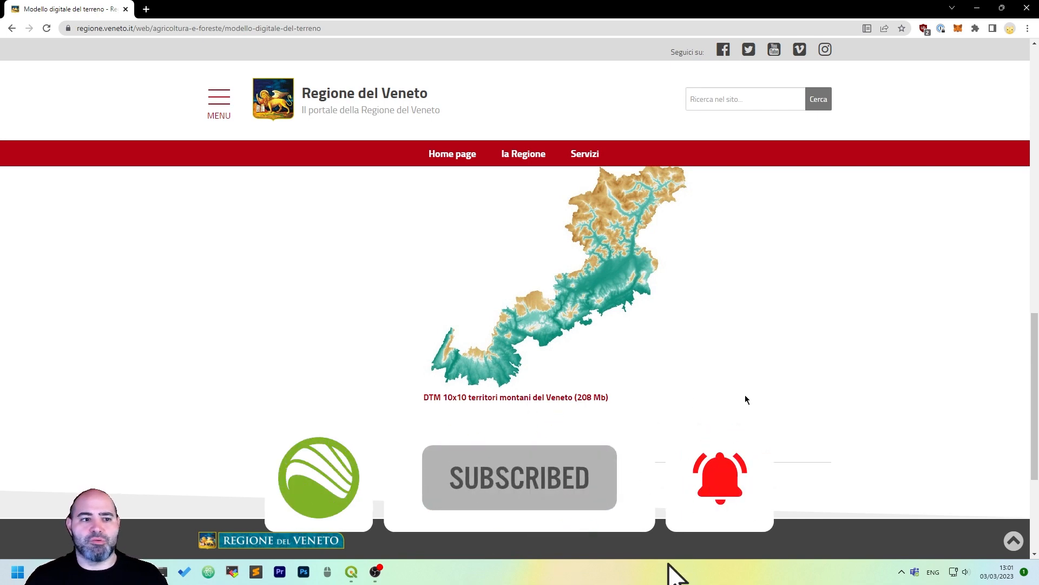
pyautogui.scroll(3)
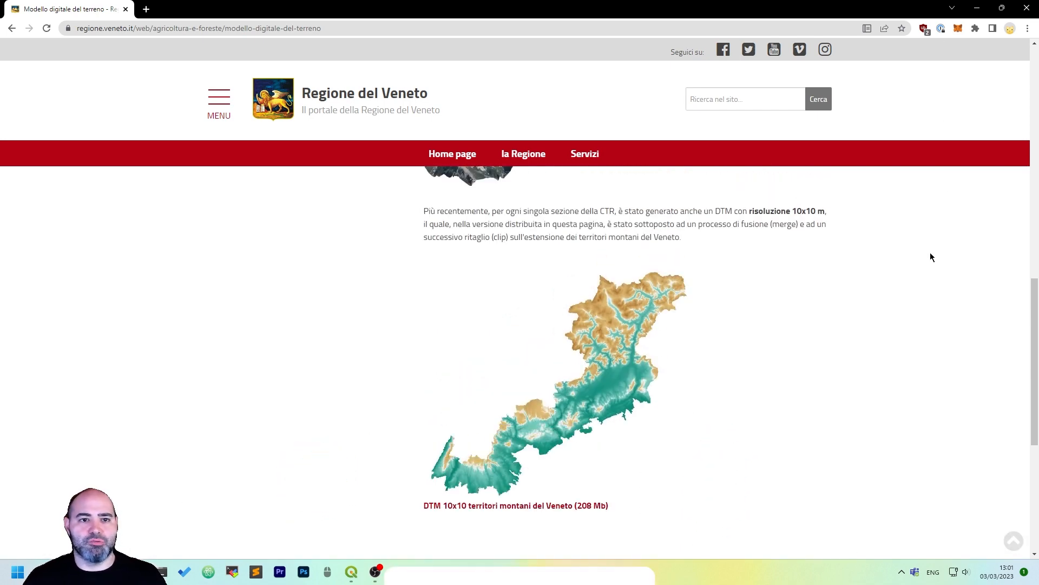
pyautogui.moveTo(499, 511)
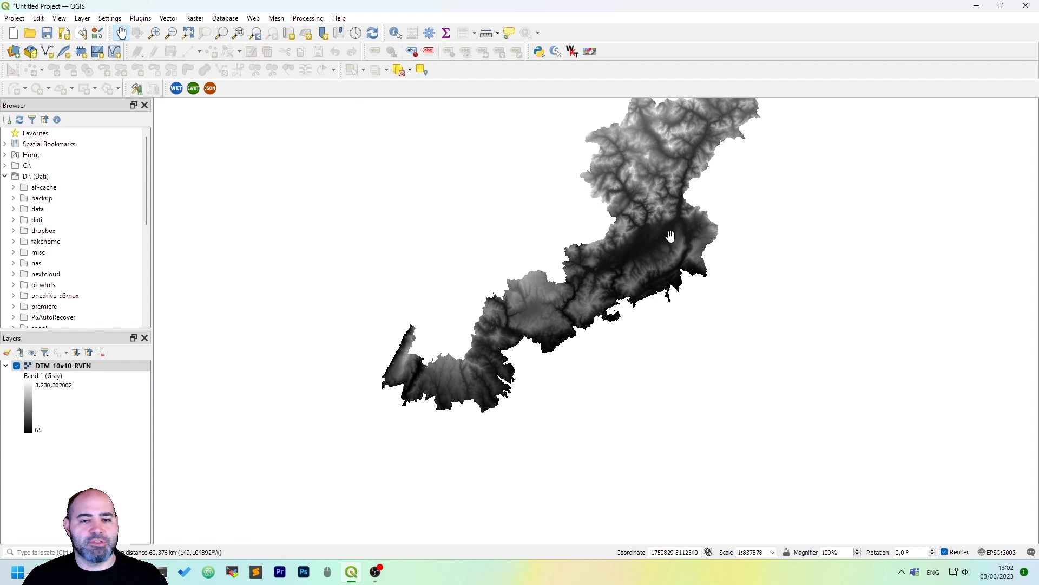
pyautogui.scroll(-3)
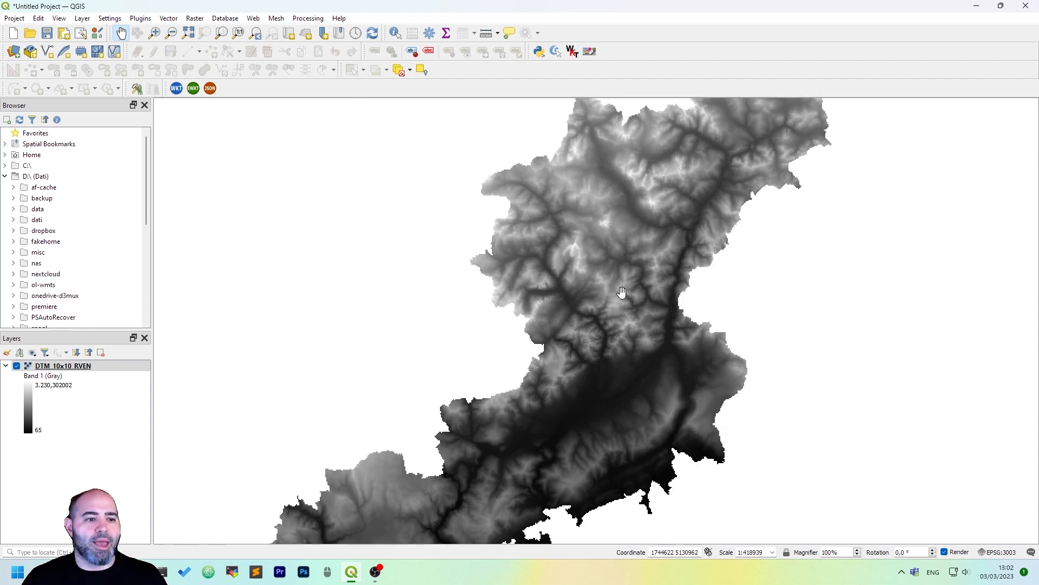
pyautogui.scroll(-3)
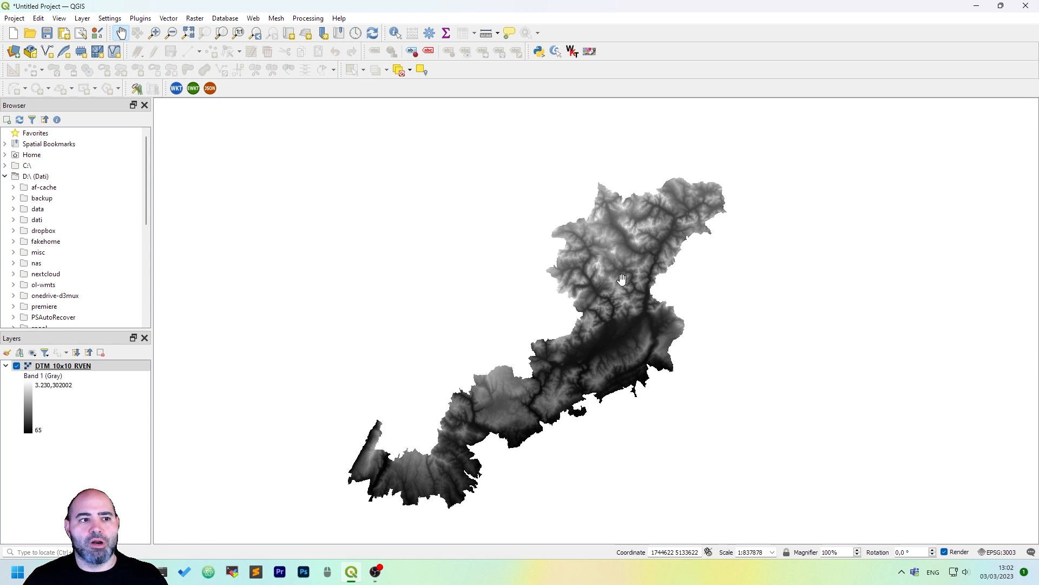
pyautogui.moveTo(624, 281)
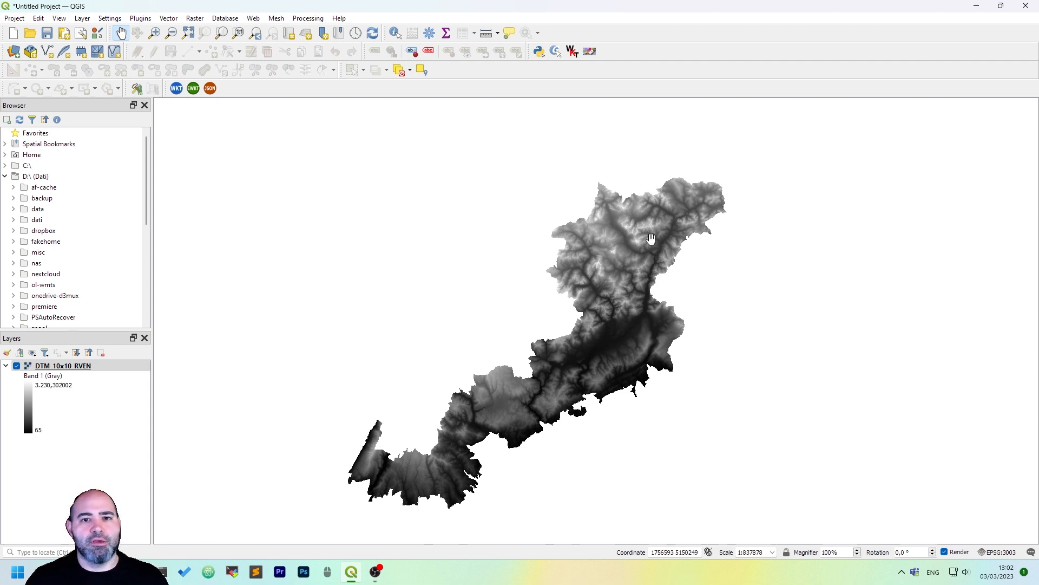
pyautogui.moveTo(670, 269)
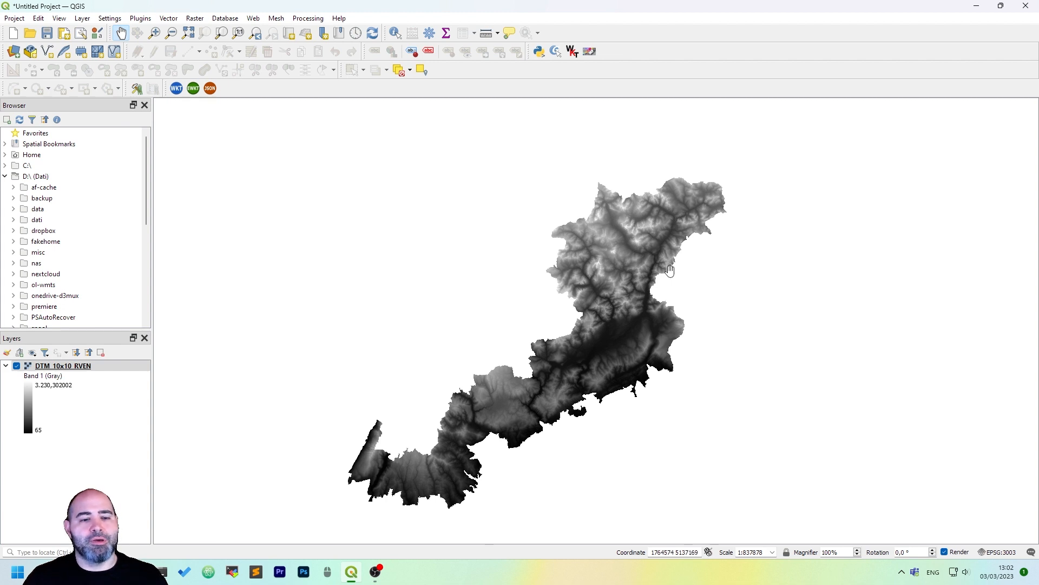
pyautogui.moveTo(669, 270); pyautogui.dragTo(627, 254)
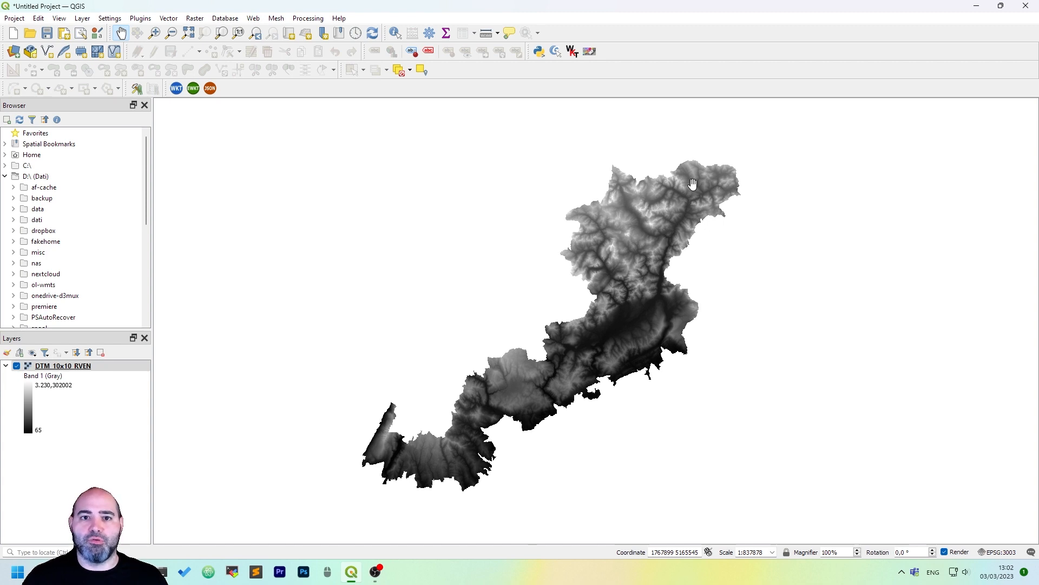
pyautogui.moveTo(572, 99)
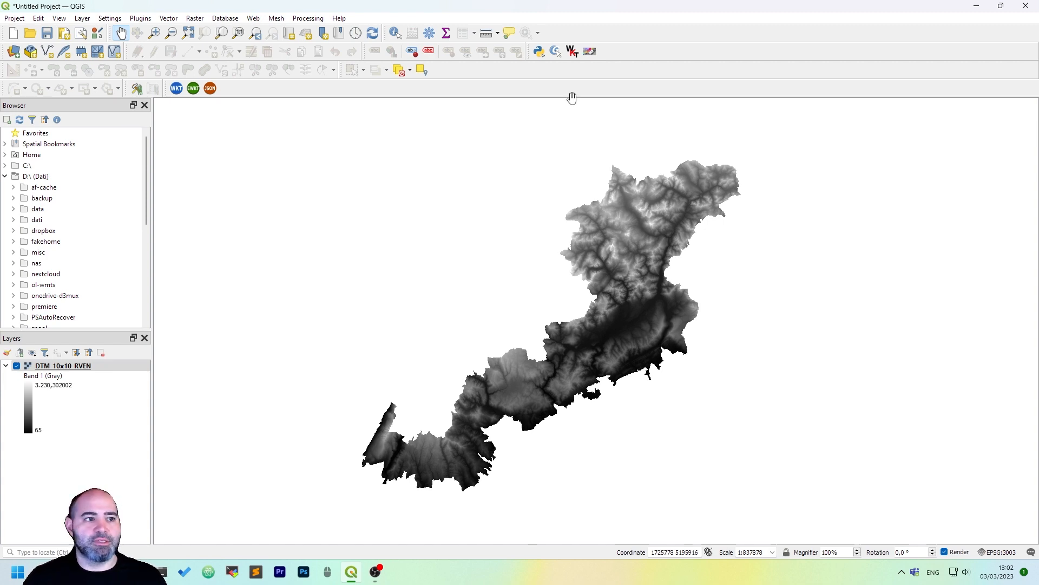
# - Launch the Relief algorithm from Raster terrain analysis in the Processing Toolbox
pyautogui.click(446, 34)
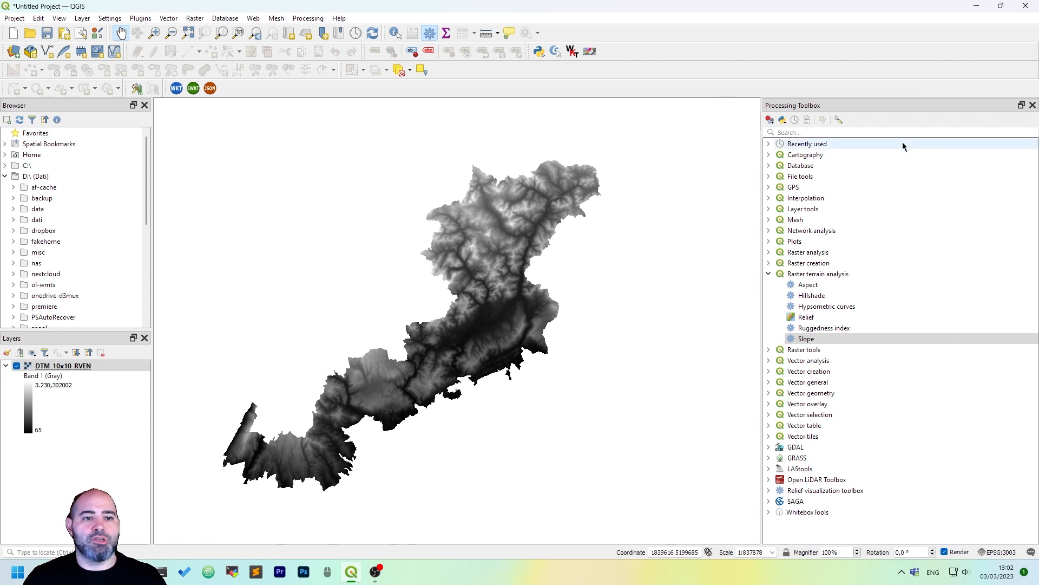
pyautogui.click(769, 274)
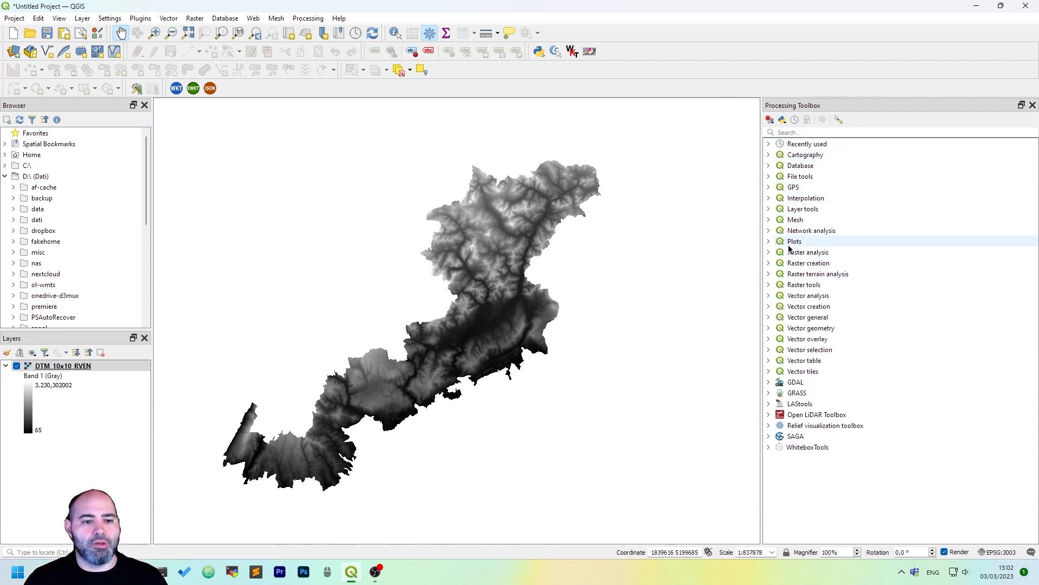
pyautogui.click(818, 274)
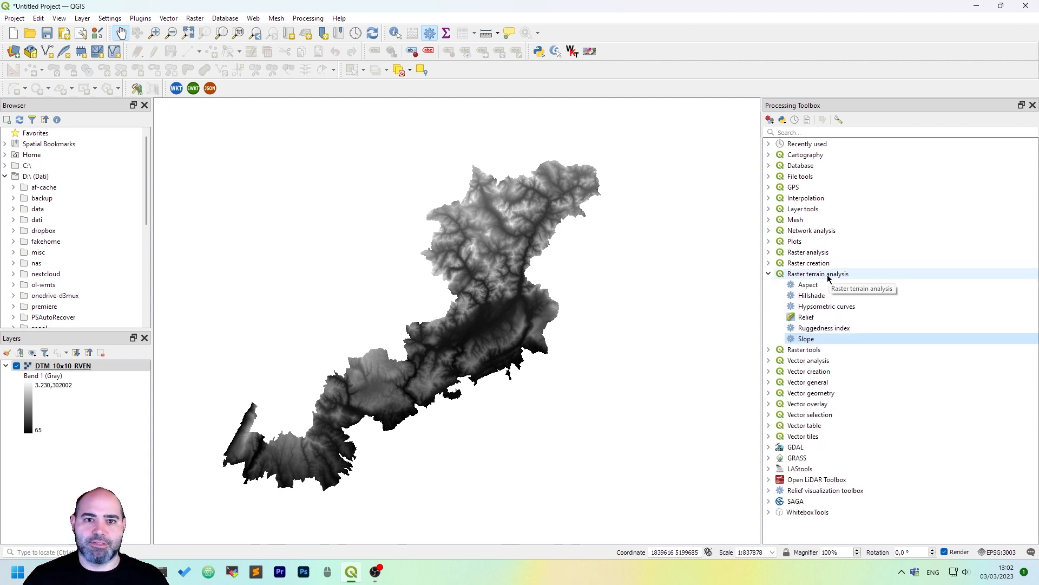
pyautogui.moveTo(847, 355)
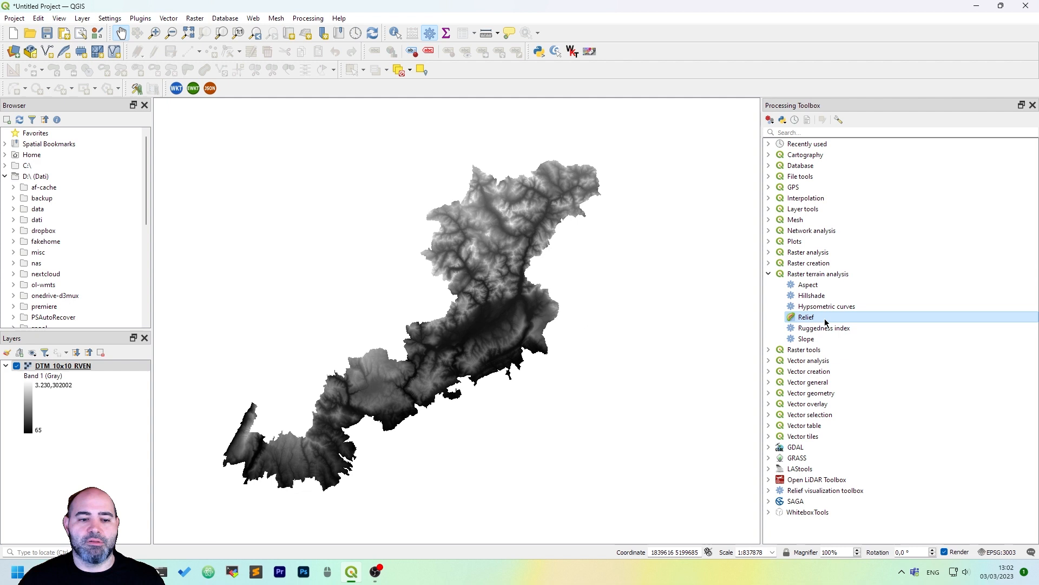
pyautogui.doubleClick(805, 317)
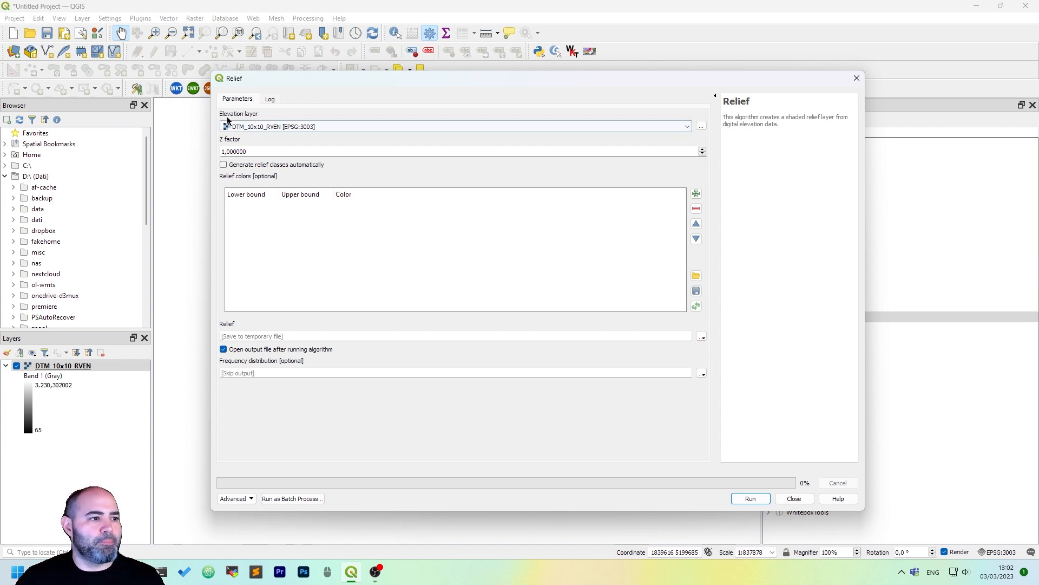
pyautogui.moveTo(289, 125)
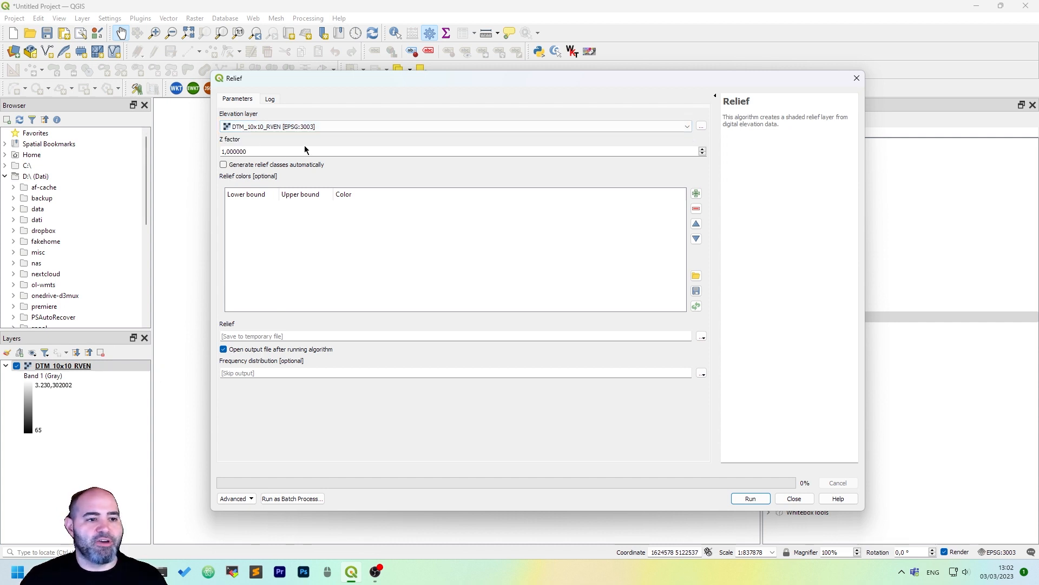
pyautogui.moveTo(423, 149)
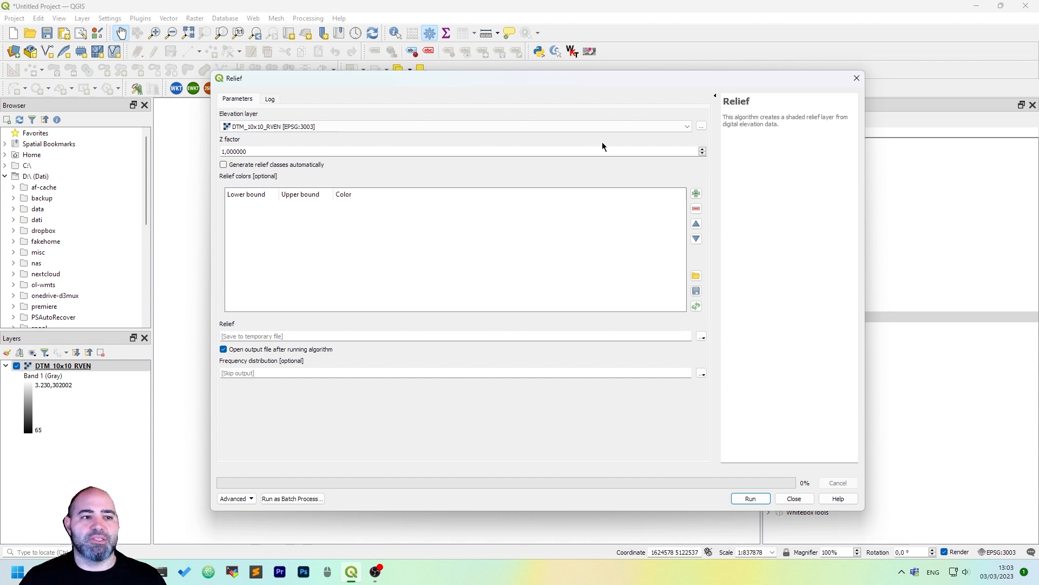
pyautogui.moveTo(613, 81)
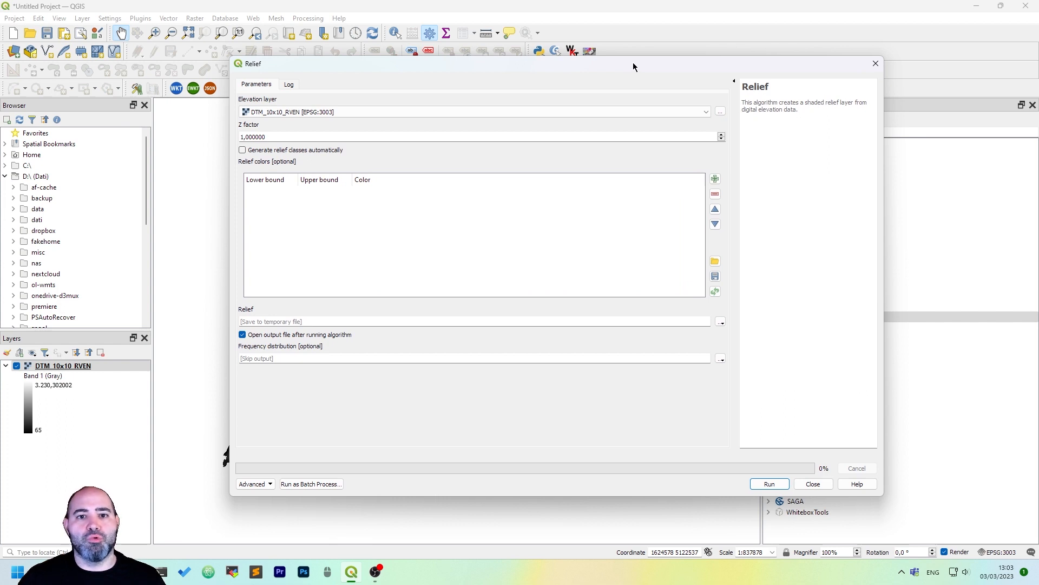
pyautogui.moveTo(628, 76)
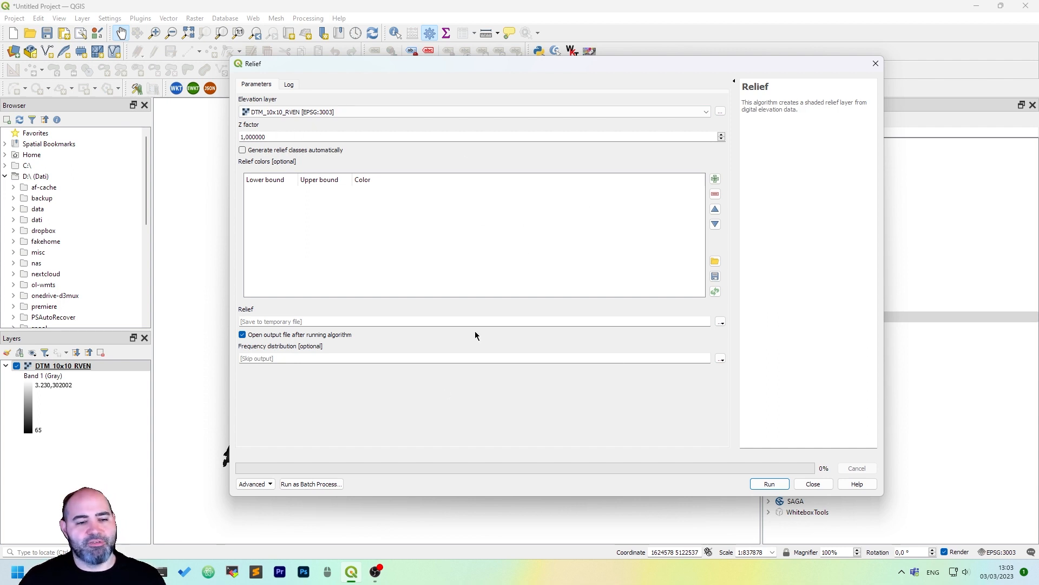
pyautogui.moveTo(660, 259)
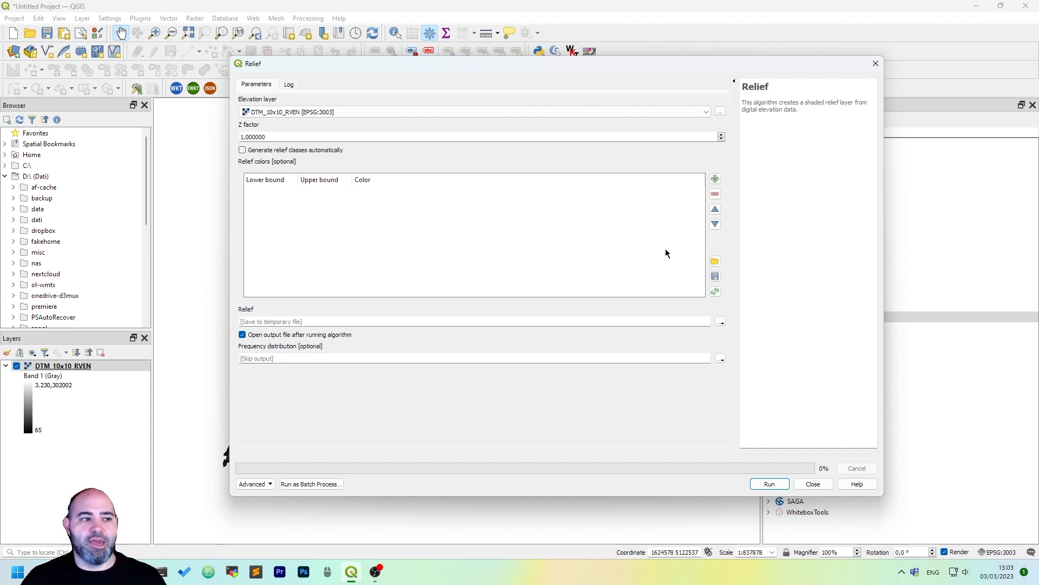
# - Add then remove Relief colour rows, leaving the table empty with automatic class generation enabled
pyautogui.click(242, 149)
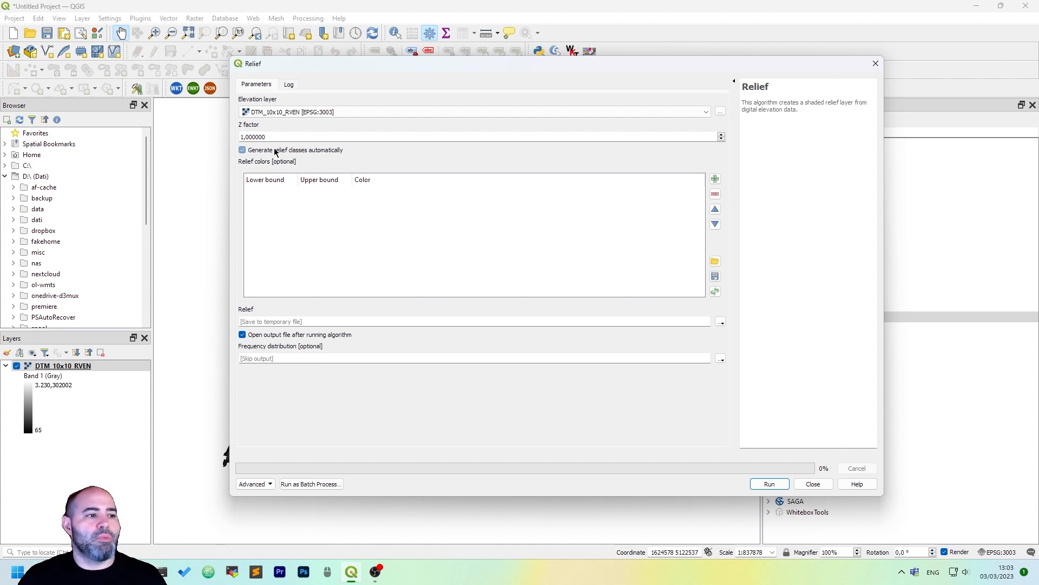
pyautogui.click(242, 150)
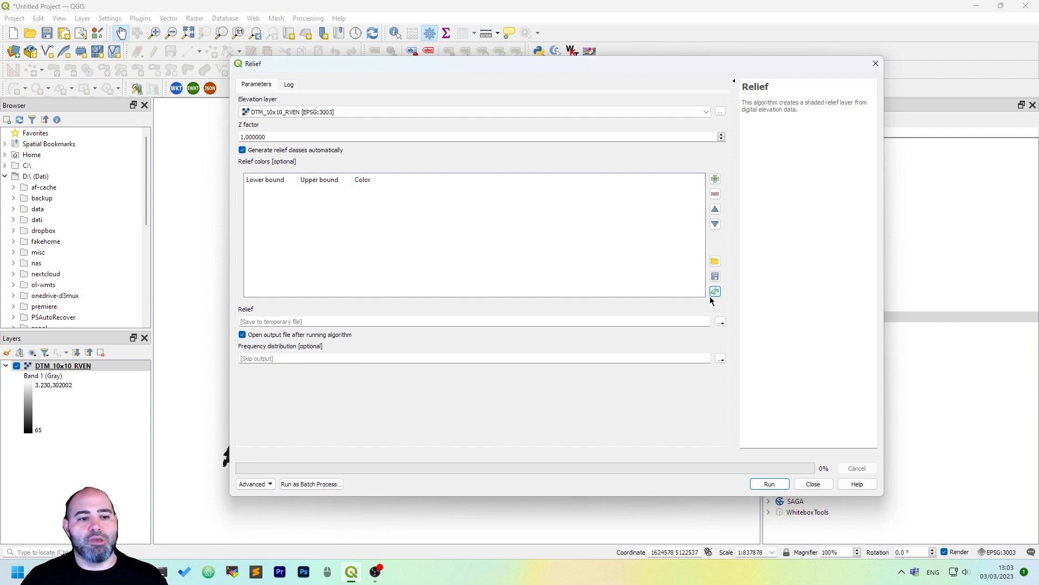
pyautogui.click(715, 178)
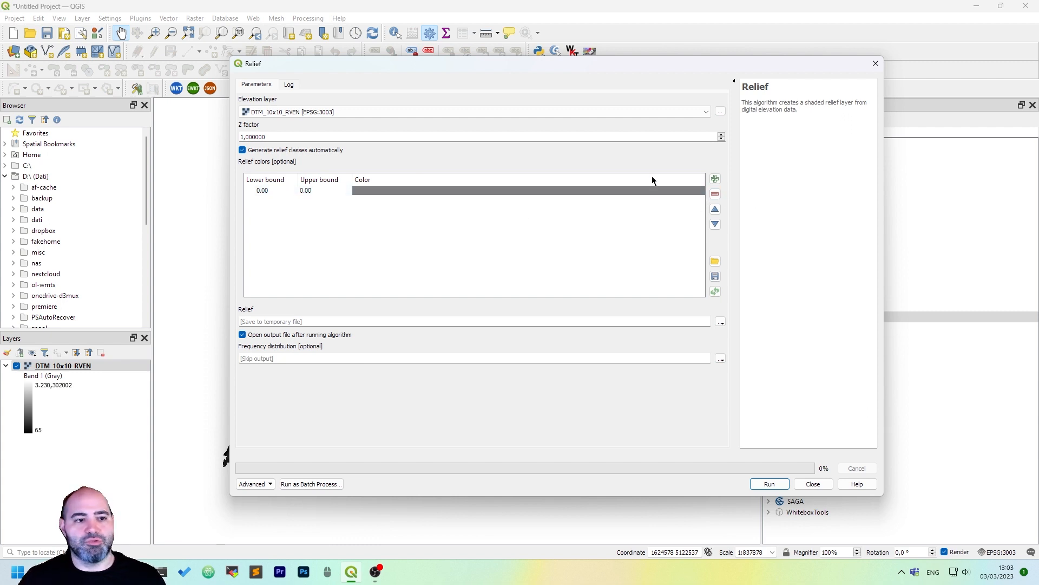
pyautogui.click(715, 178)
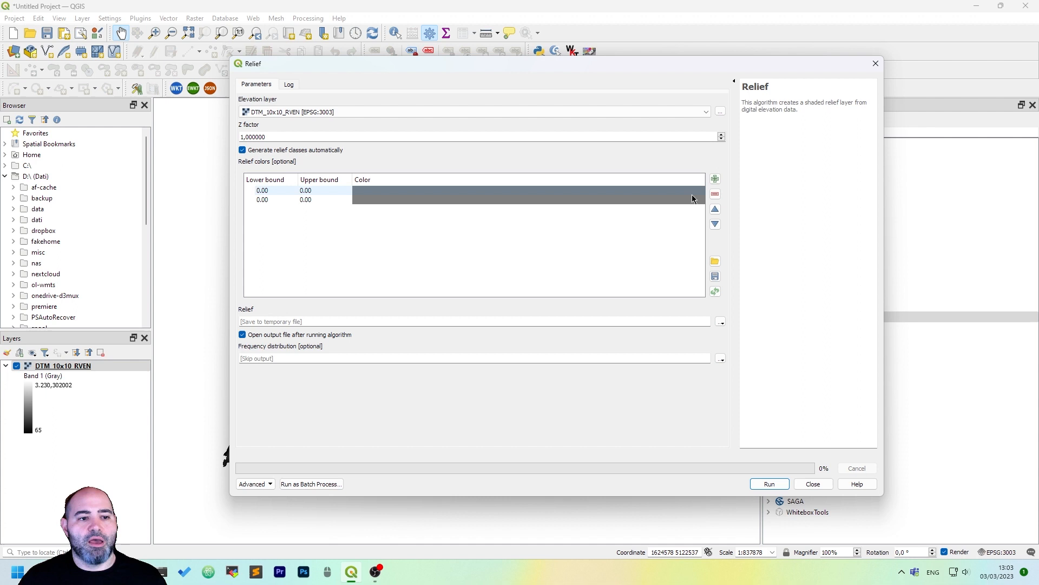
pyautogui.click(715, 194)
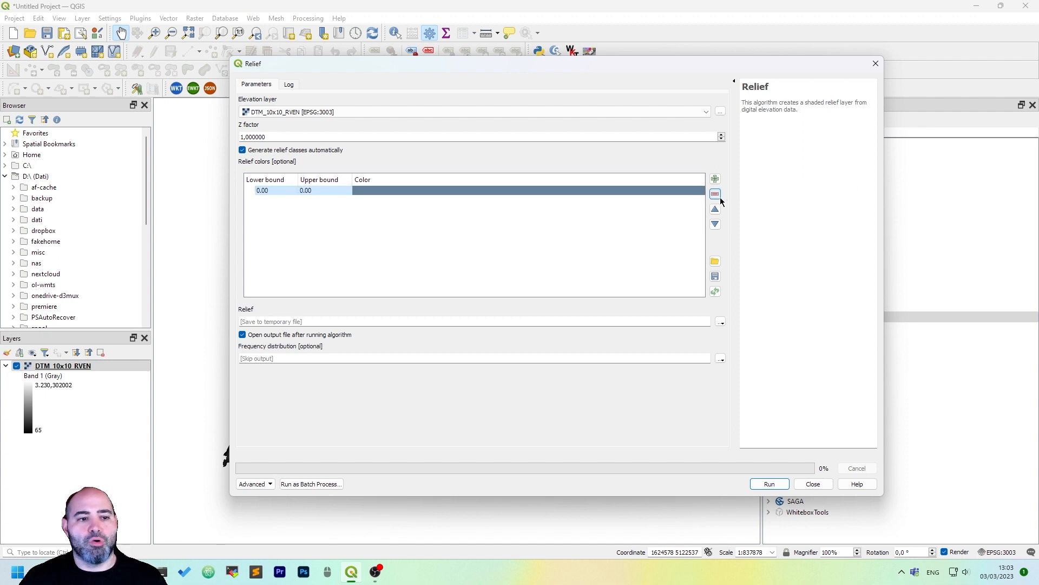
pyautogui.click(714, 193)
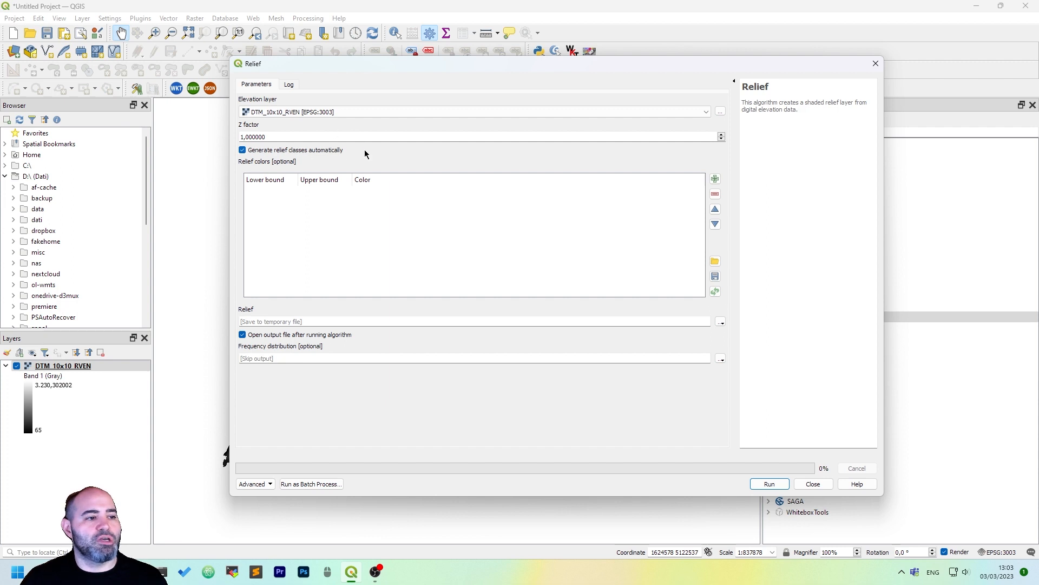
pyautogui.moveTo(469, 197)
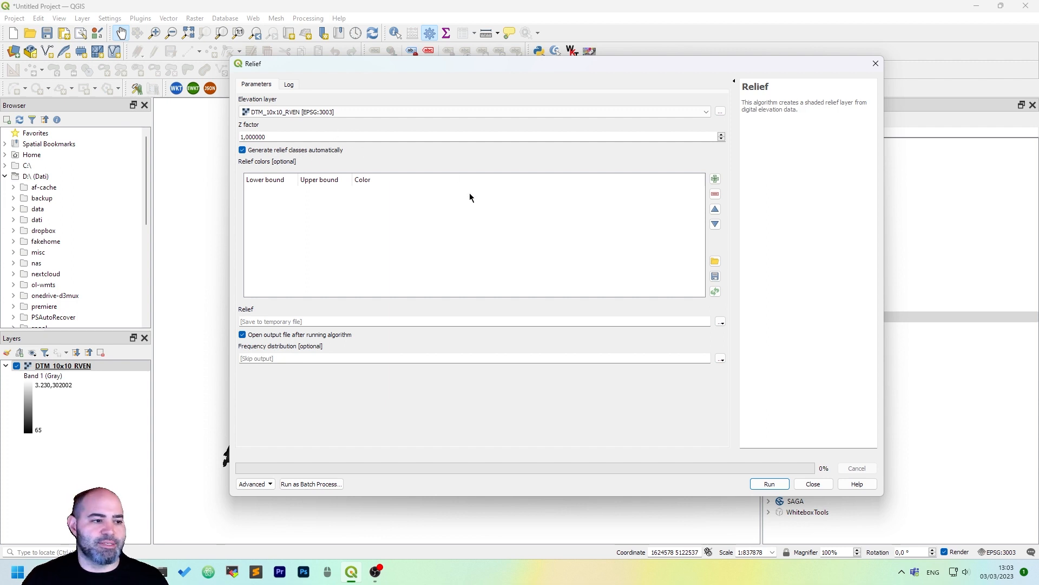
pyautogui.moveTo(684, 358)
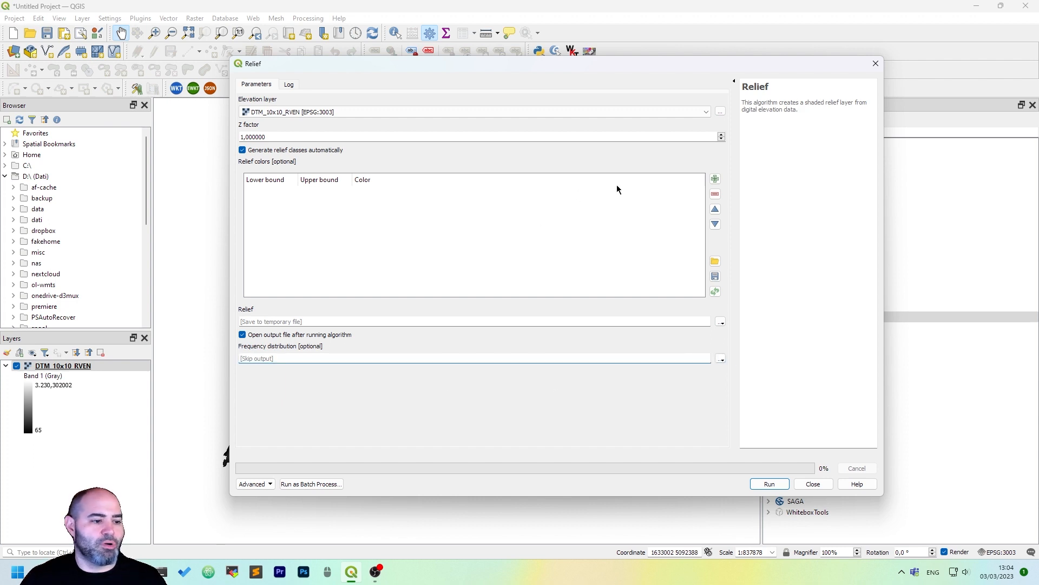
# - Run the Relief algorithm to add the coloured shaded-relief layer, then close the tool
pyautogui.click(769, 482)
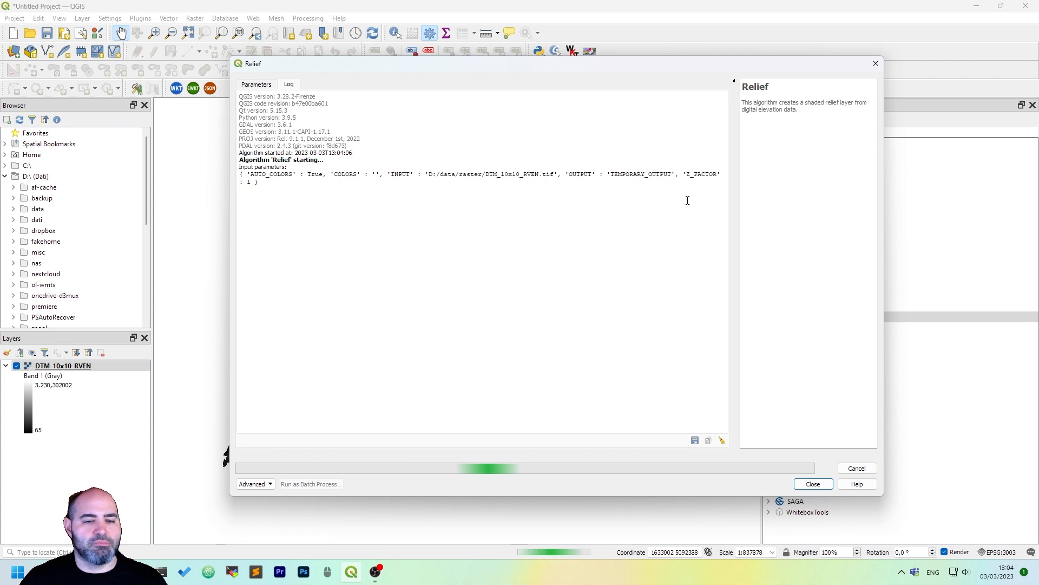
pyautogui.moveTo(729, 65)
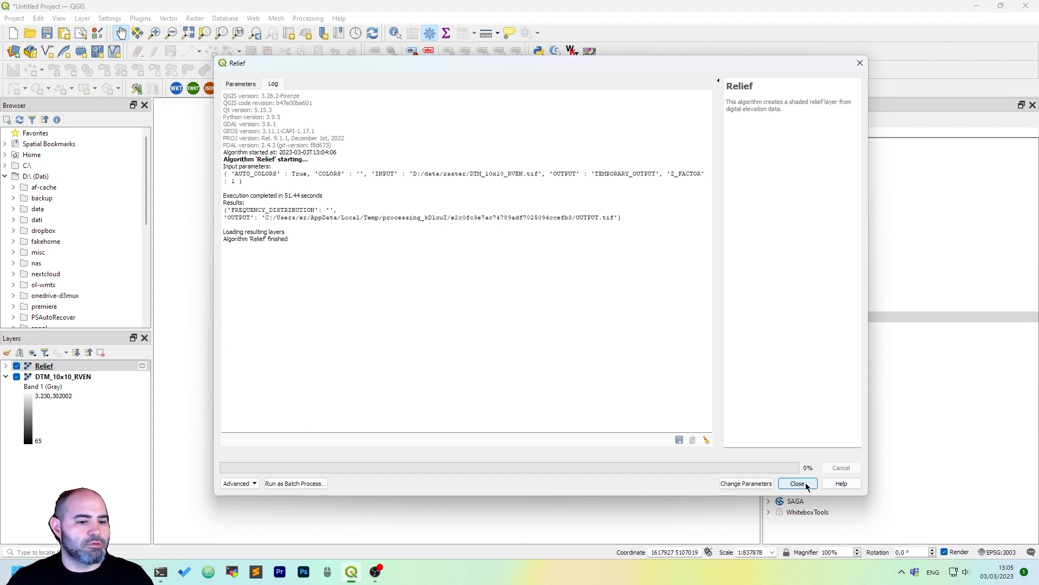
pyautogui.click(797, 483)
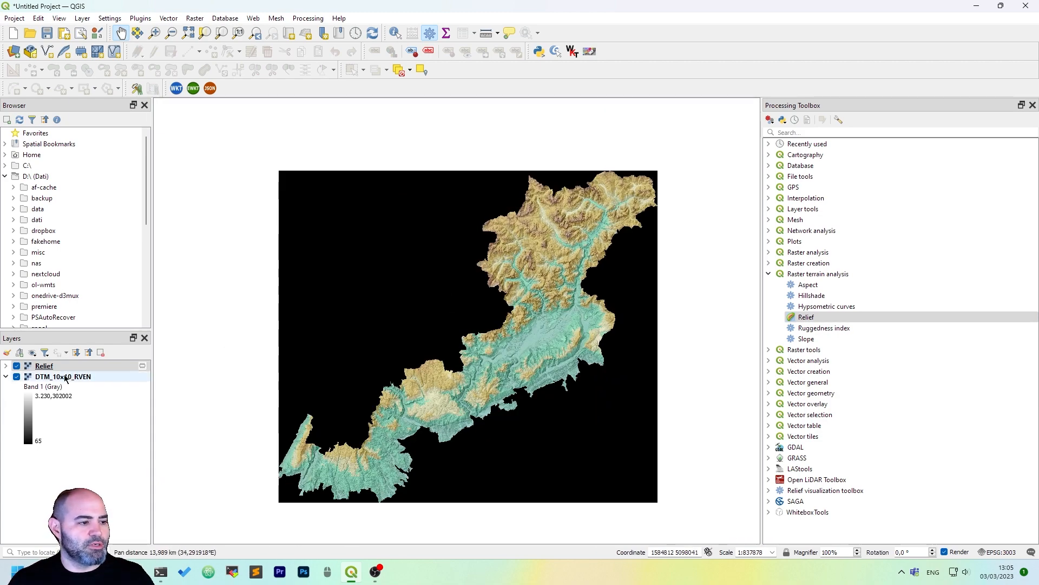
# - Show the Relief layer's Transparency settings in Layer Properties
pyautogui.doubleClick(43, 365)
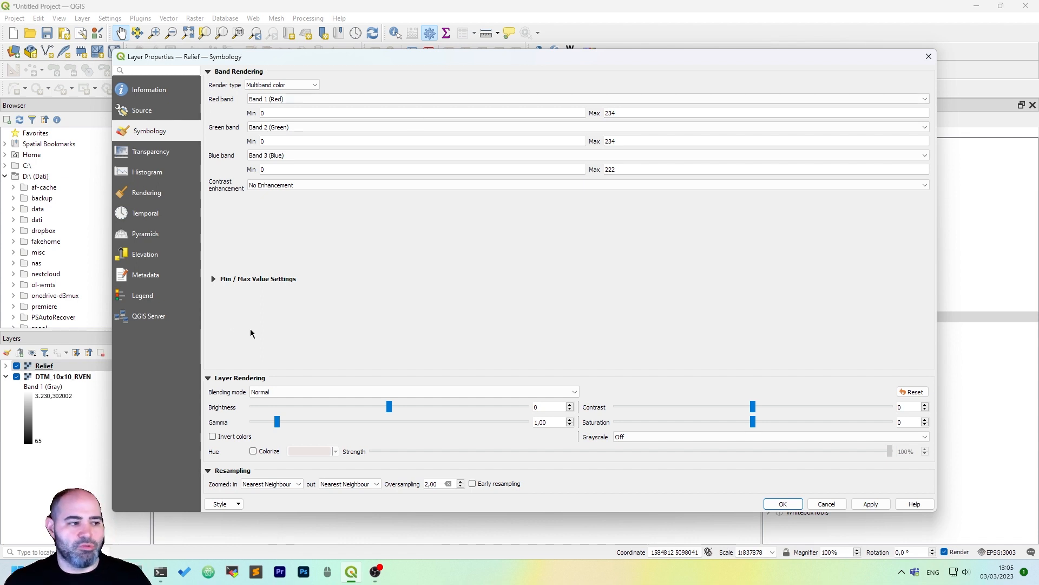
pyautogui.moveTo(644, 239)
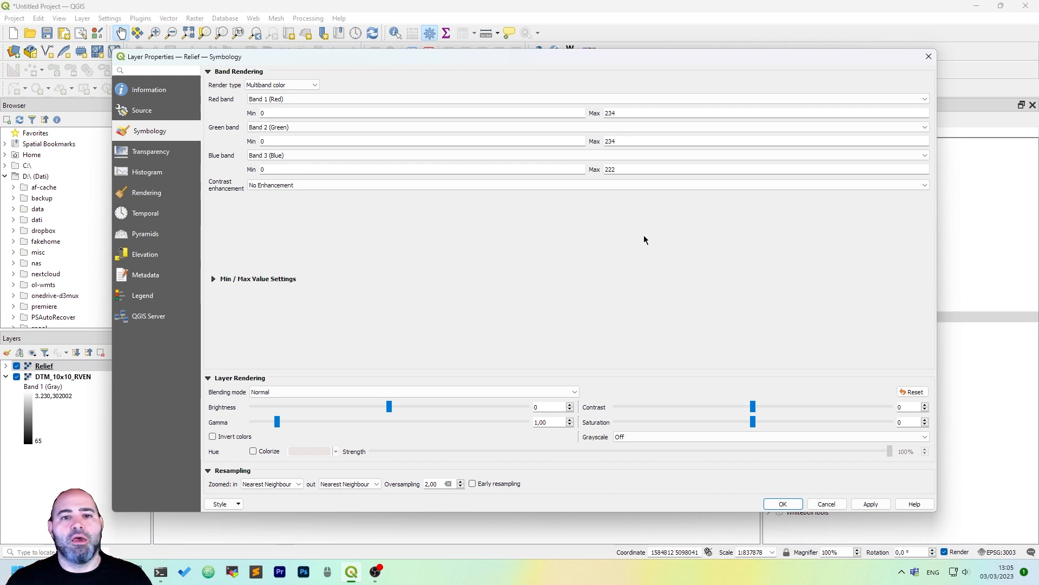
pyautogui.click(152, 152)
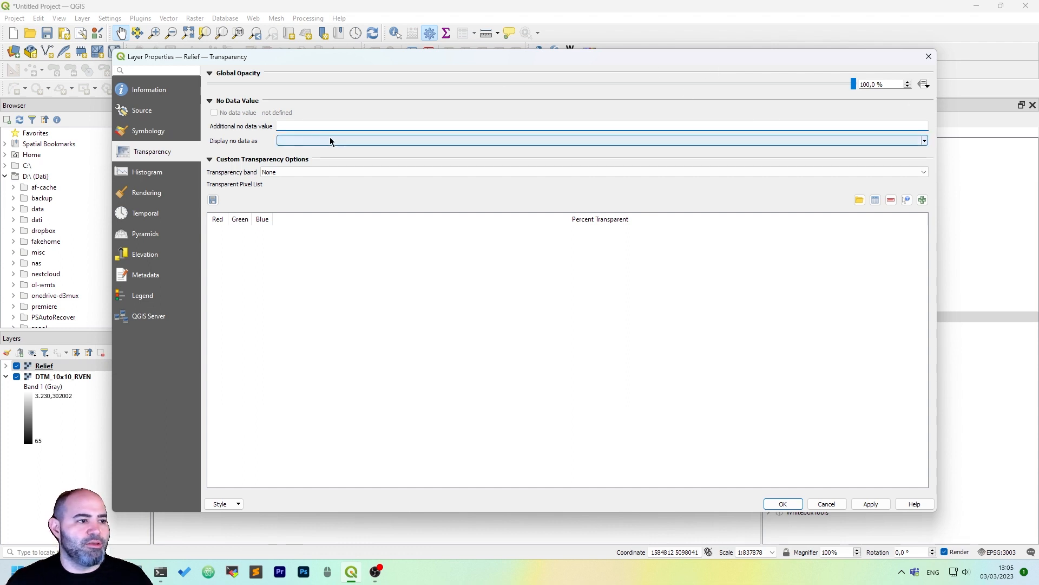
# - Make black (0,0,0) pixels 100% transparent in the Transparent Pixel List and apply it
pyautogui.click(922, 139)
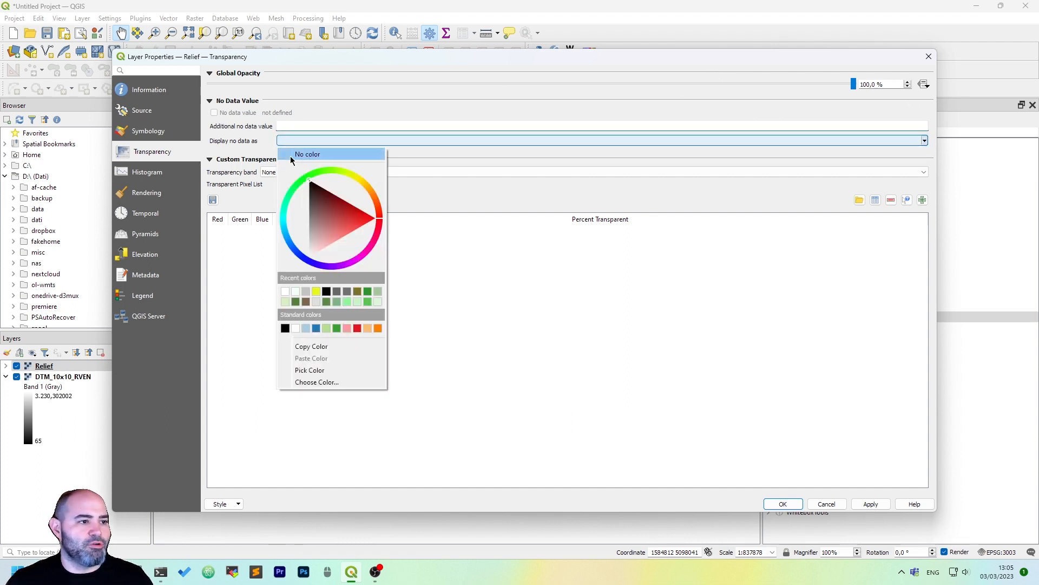
pyautogui.click(306, 154)
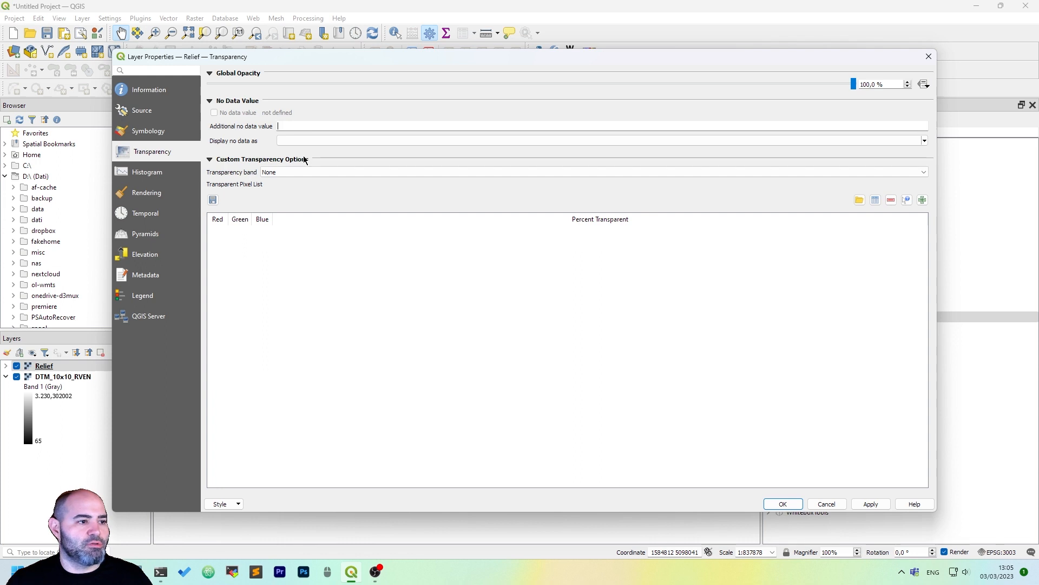
pyautogui.click(594, 172)
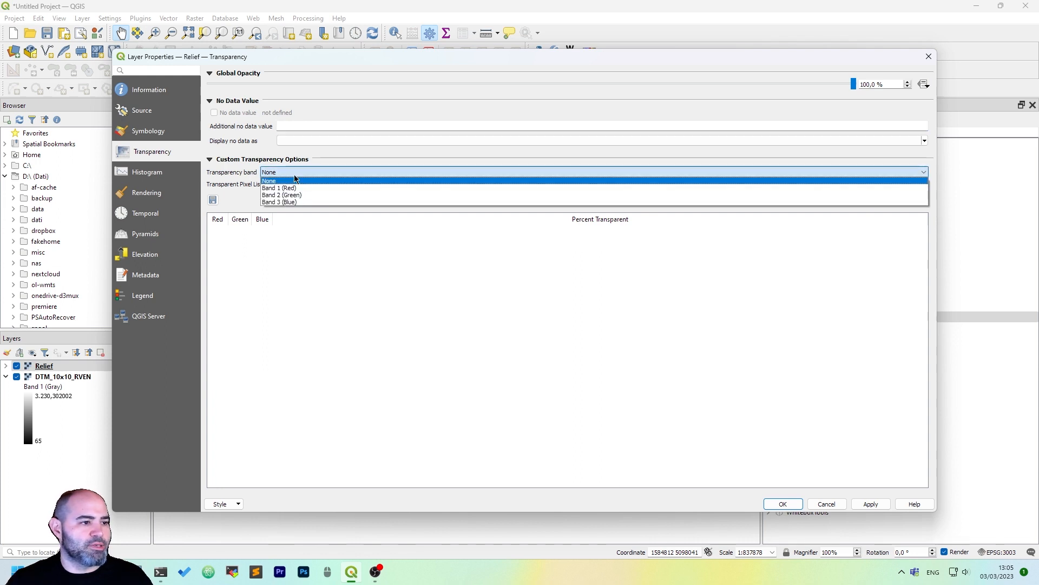
pyautogui.click(268, 181)
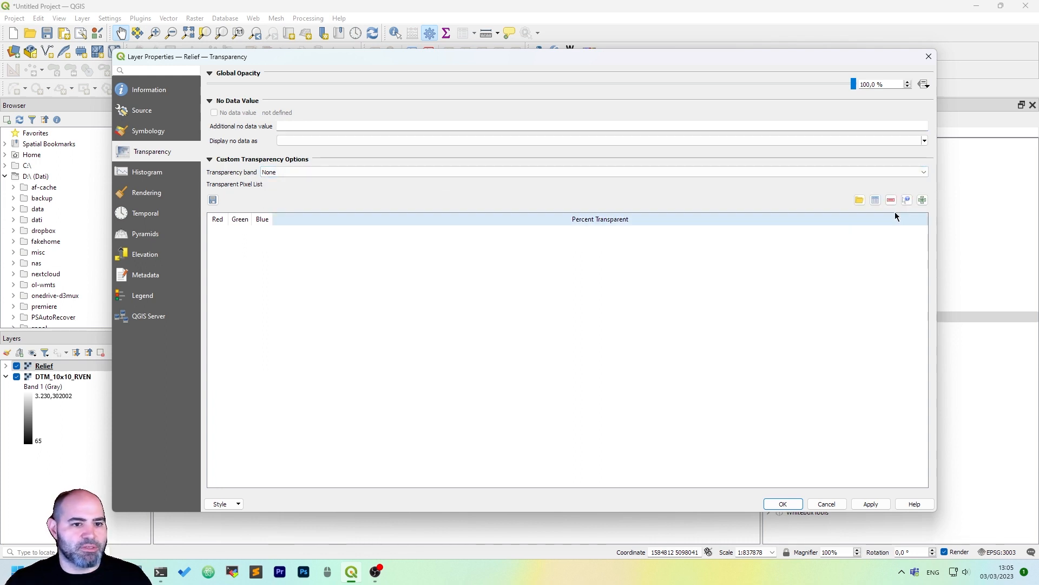
pyautogui.click(922, 199)
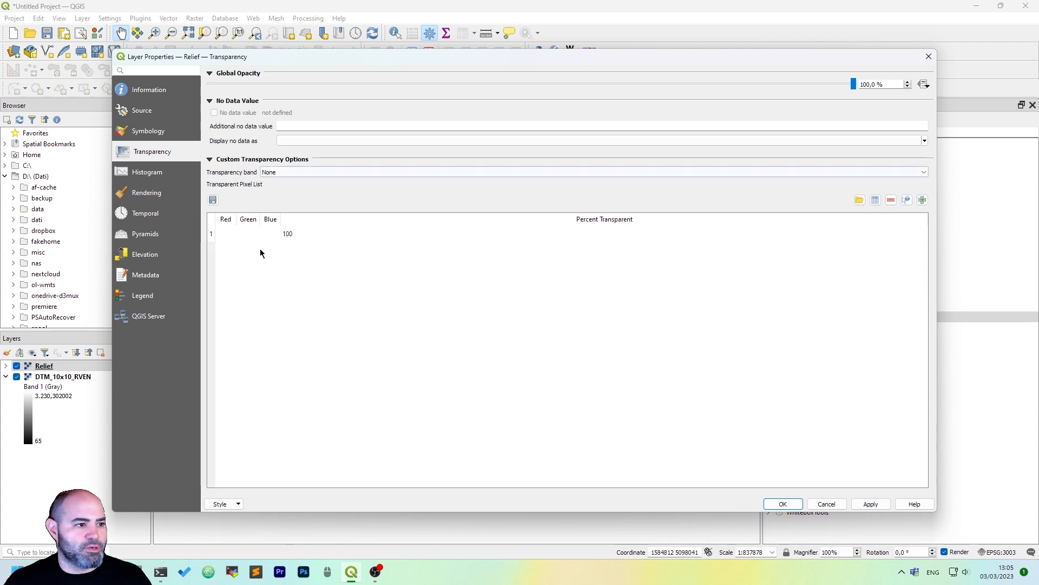
pyautogui.click(226, 233)
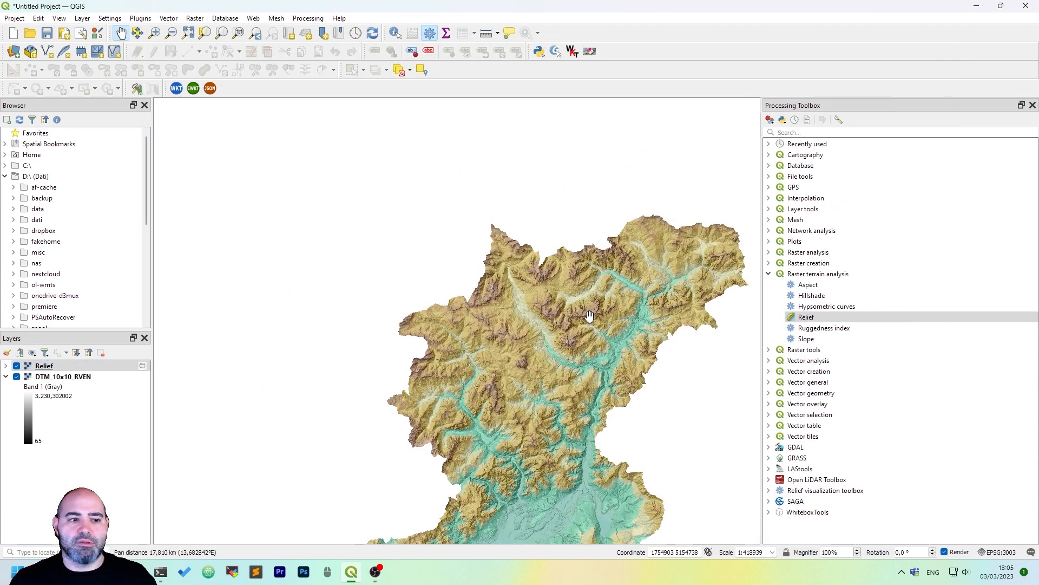
# - Pan the map over the mountain relief
pyautogui.moveTo(589, 315); pyautogui.dragTo(558, 213)
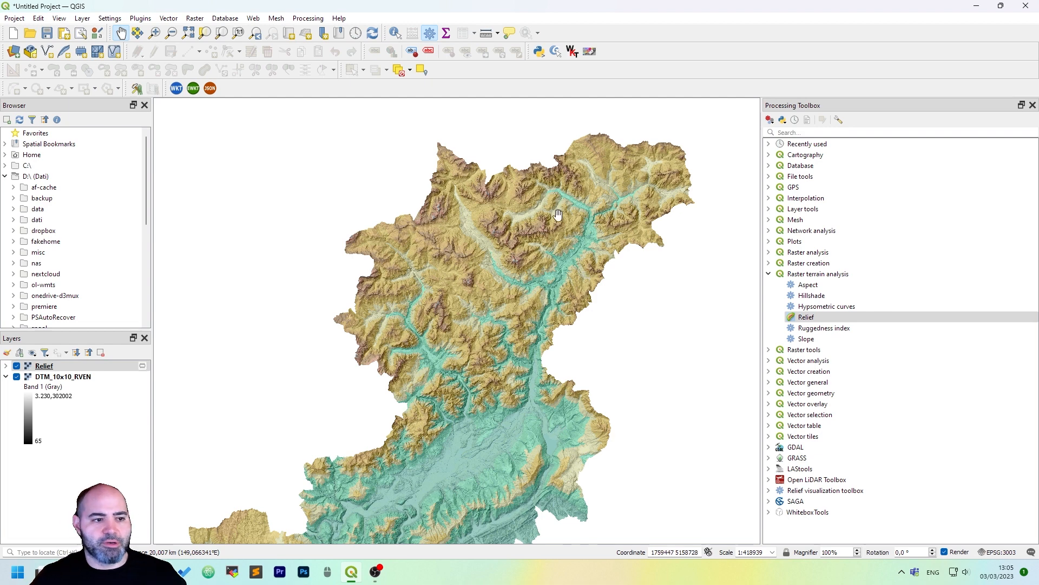
pyautogui.moveTo(559, 214); pyautogui.dragTo(714, 331)
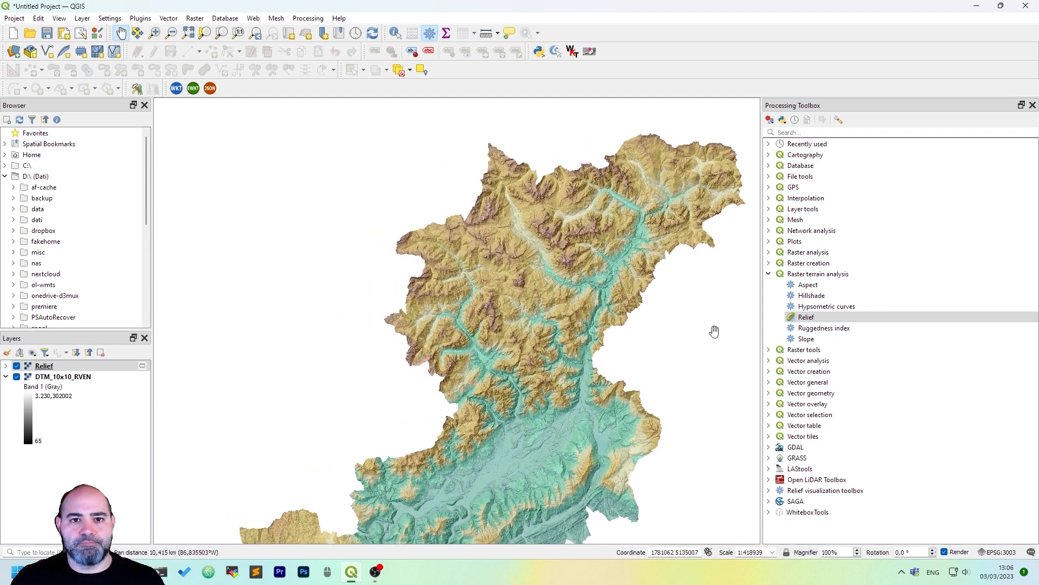
pyautogui.moveTo(662, 199)
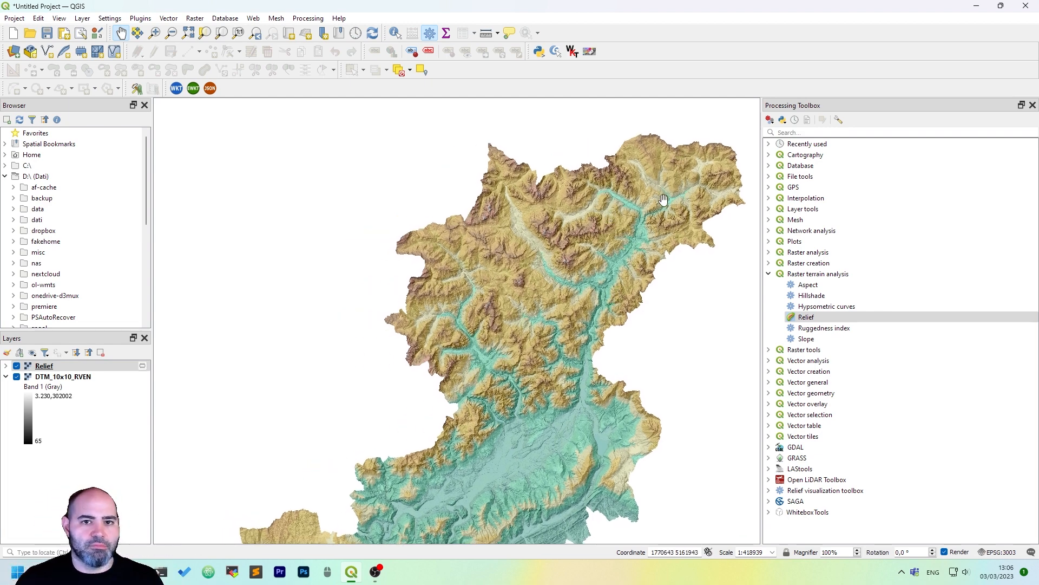
pyautogui.moveTo(662, 200); pyautogui.dragTo(500, 362)
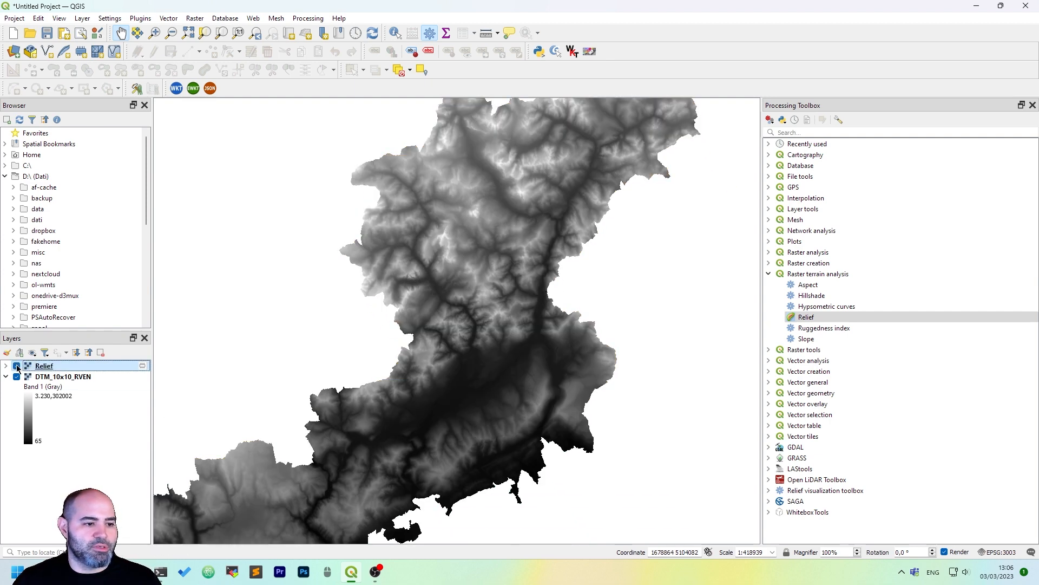
pyautogui.doubleClick(16, 365)
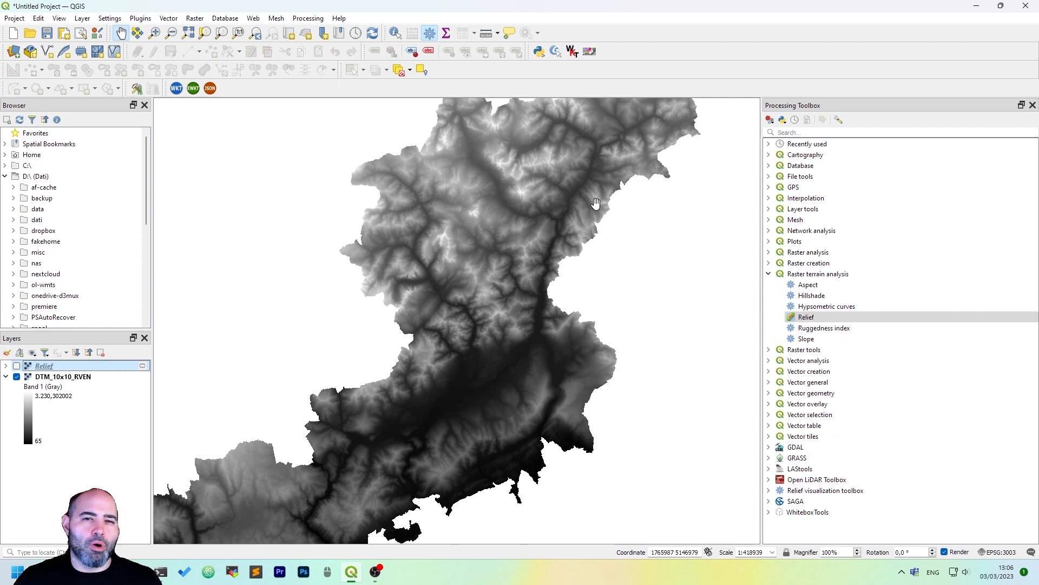
pyautogui.moveTo(678, 35)
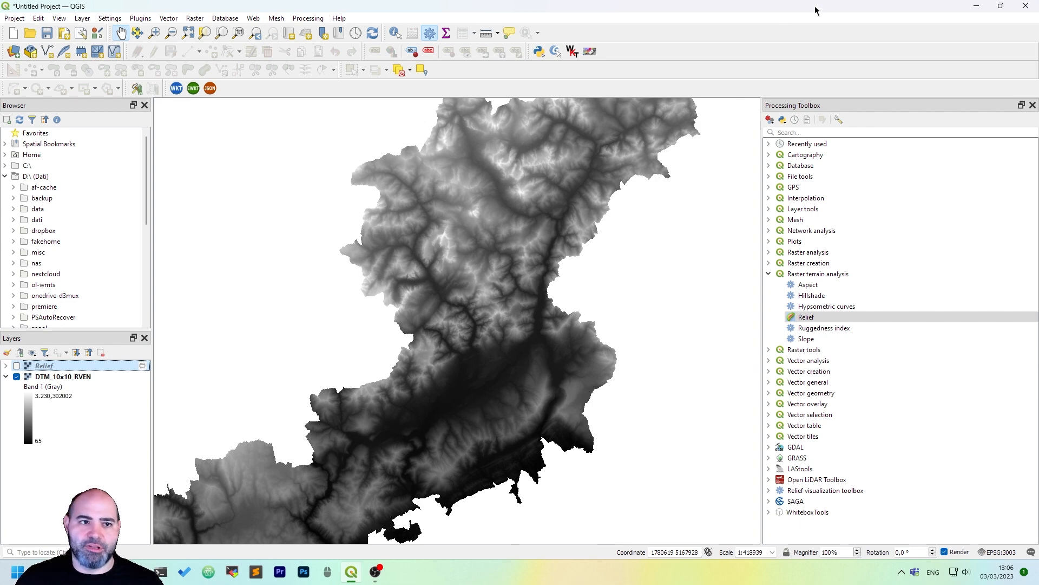
pyautogui.moveTo(803, 34)
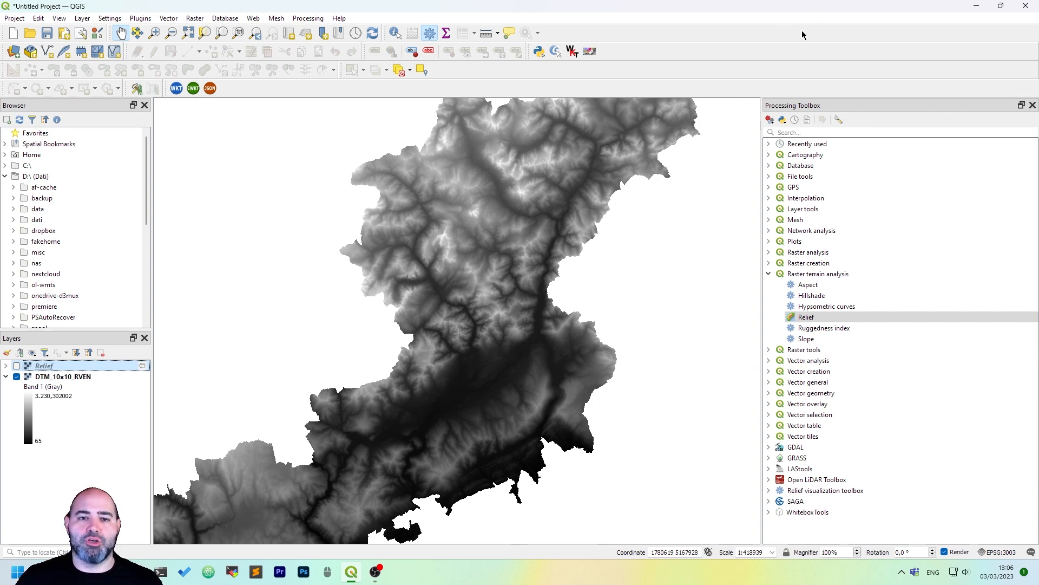
pyautogui.moveTo(803, 35)
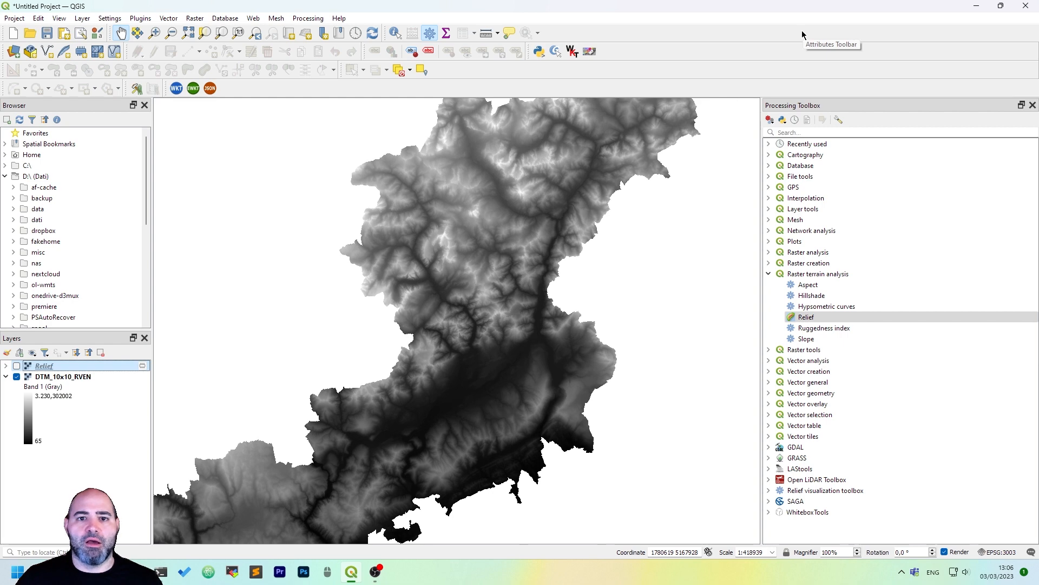
pyautogui.moveTo(849, 64)
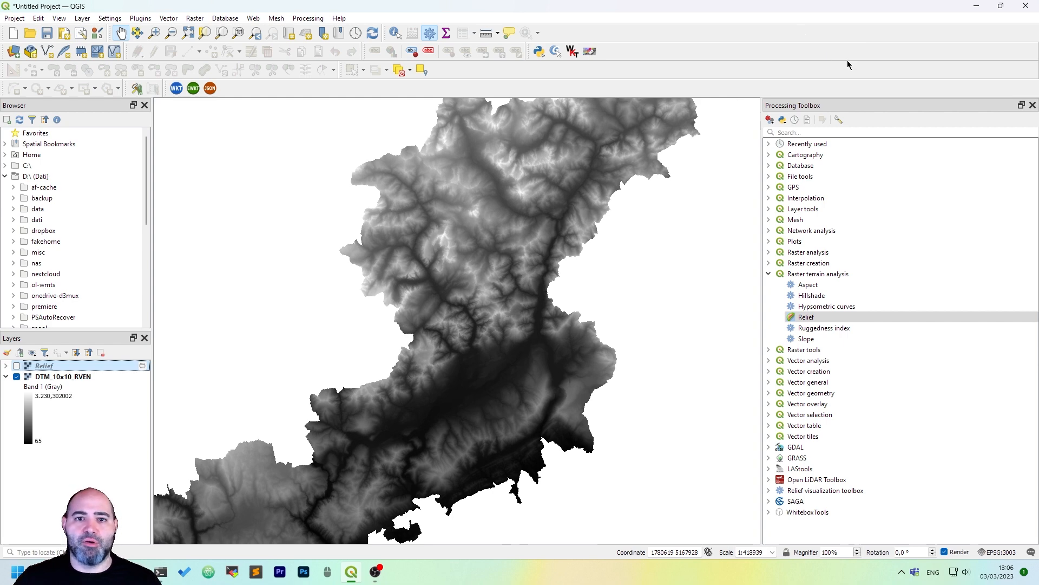